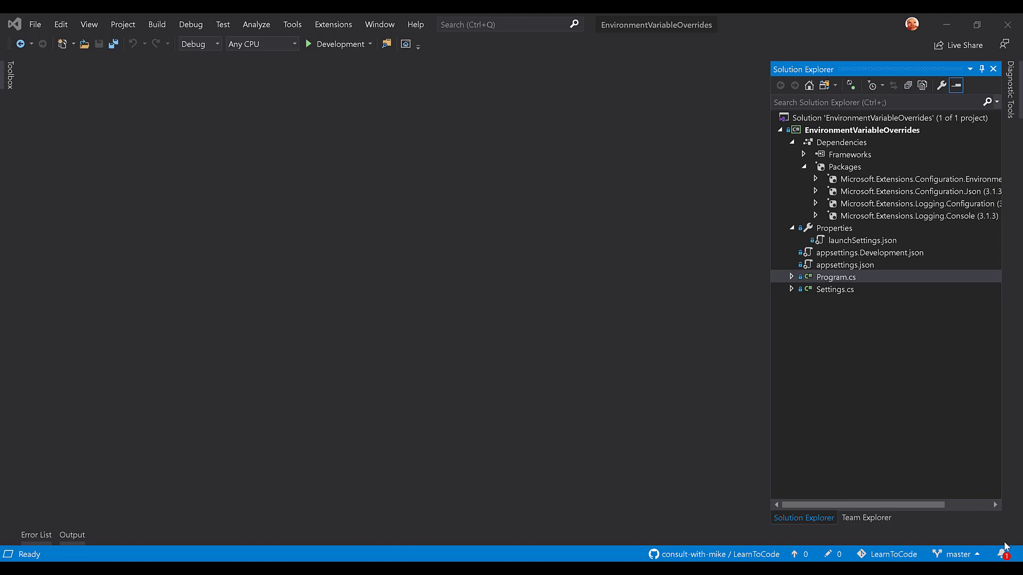
mouse_move(1006, 547)
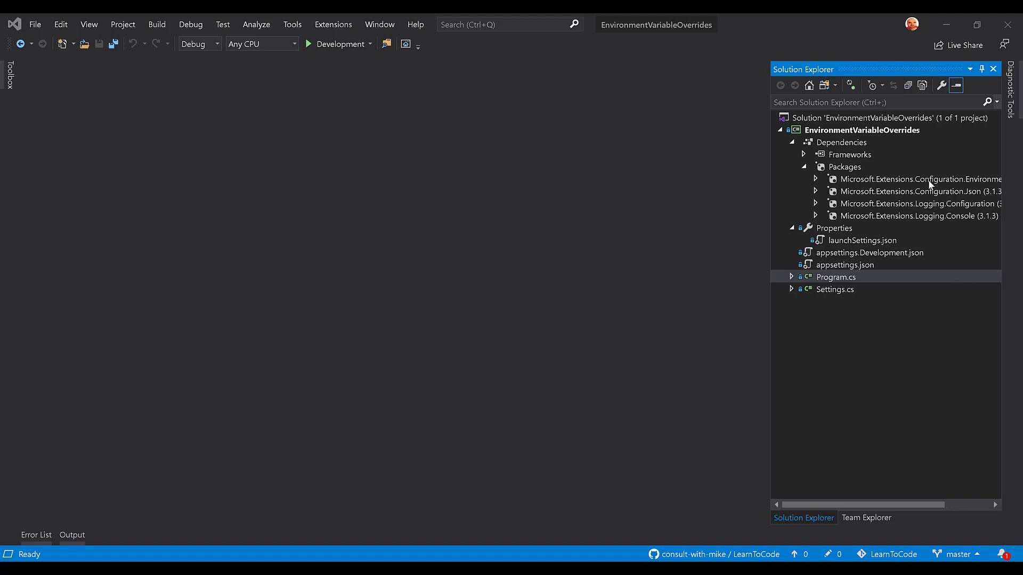
mouse_move(929, 194)
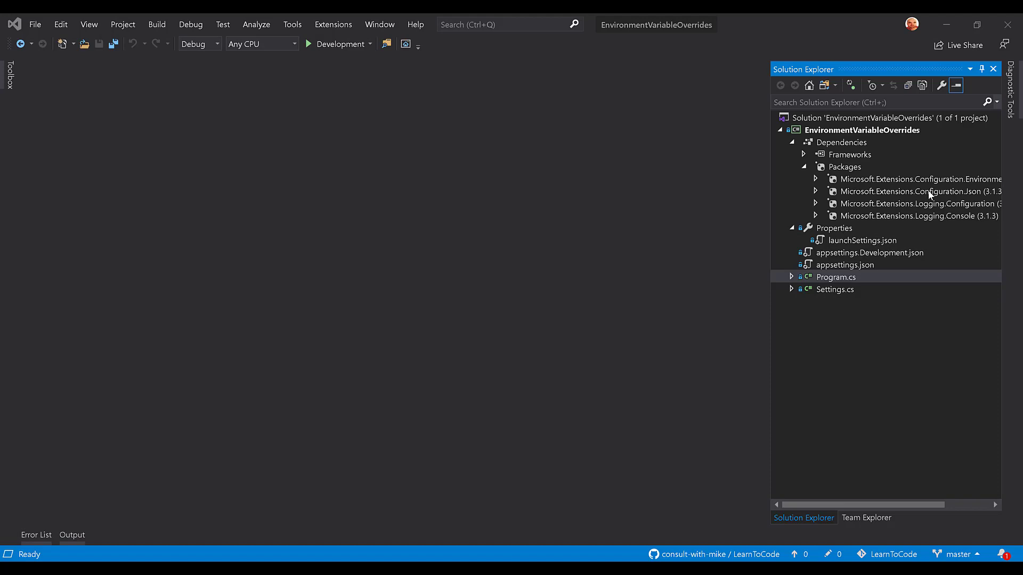
mouse_move(930, 204)
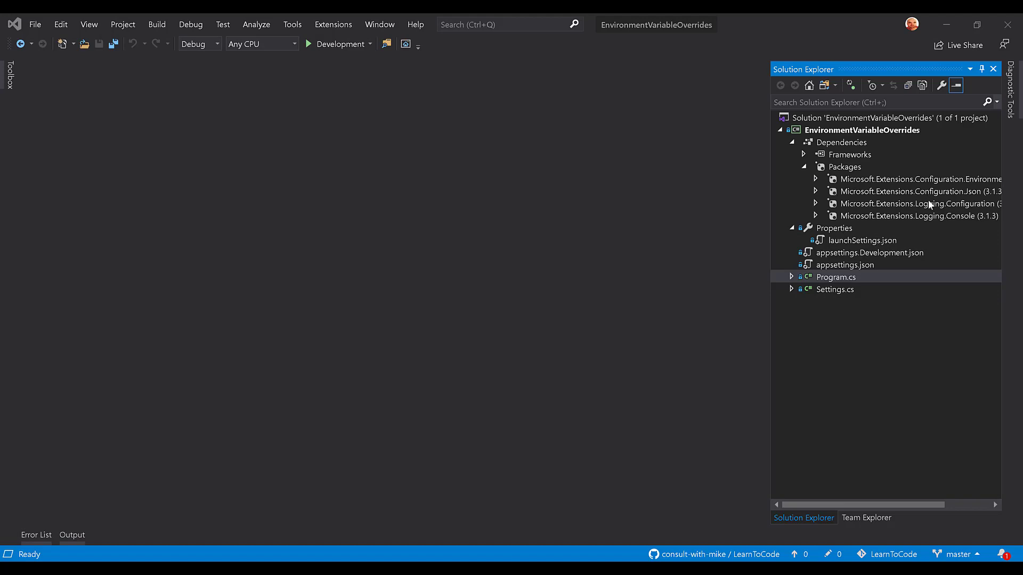
mouse_move(929, 222)
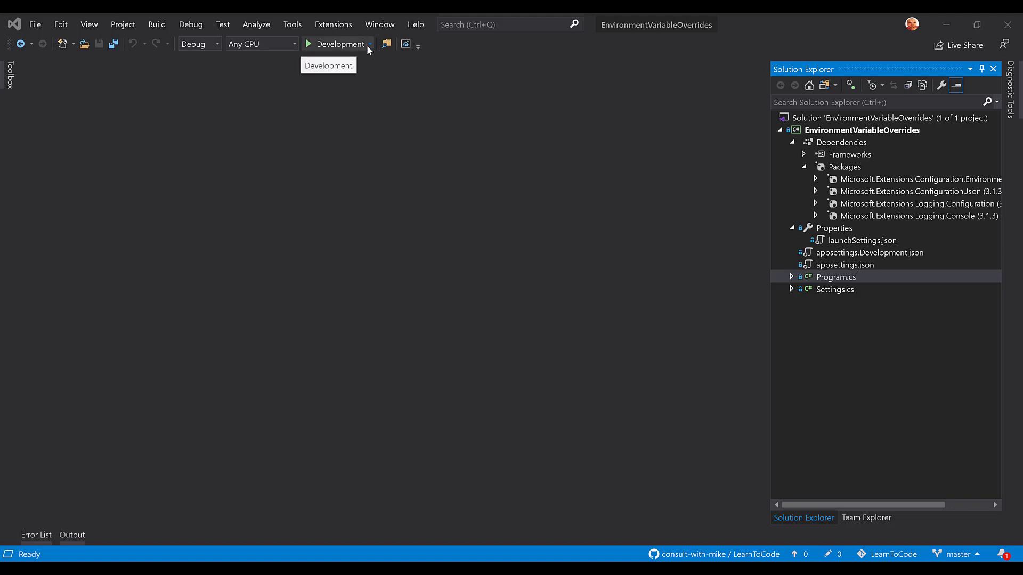
Run the app with the Development profile, check the FirstSetting output, and close the console.
left_click(369, 44)
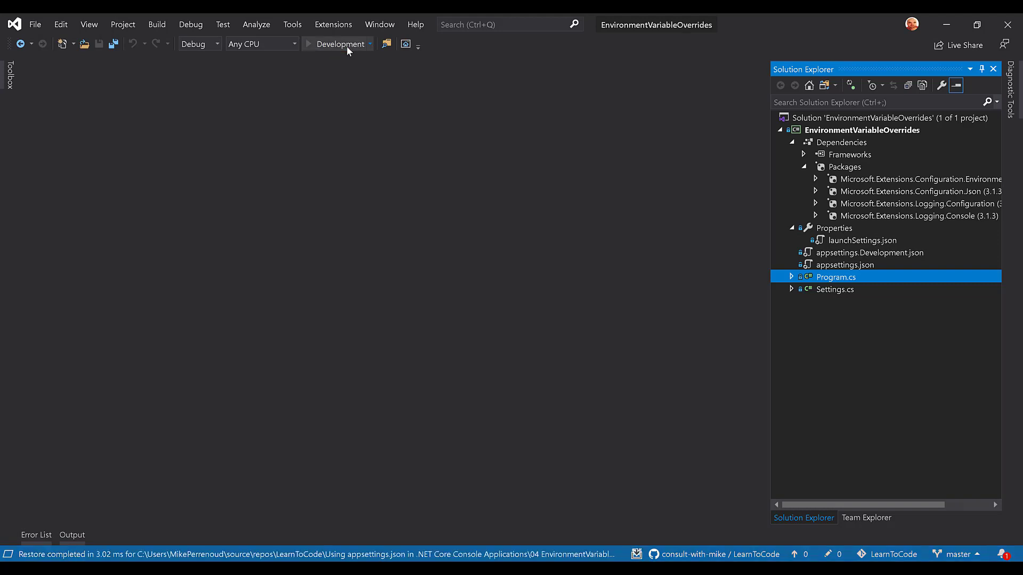
left_click(308, 44)
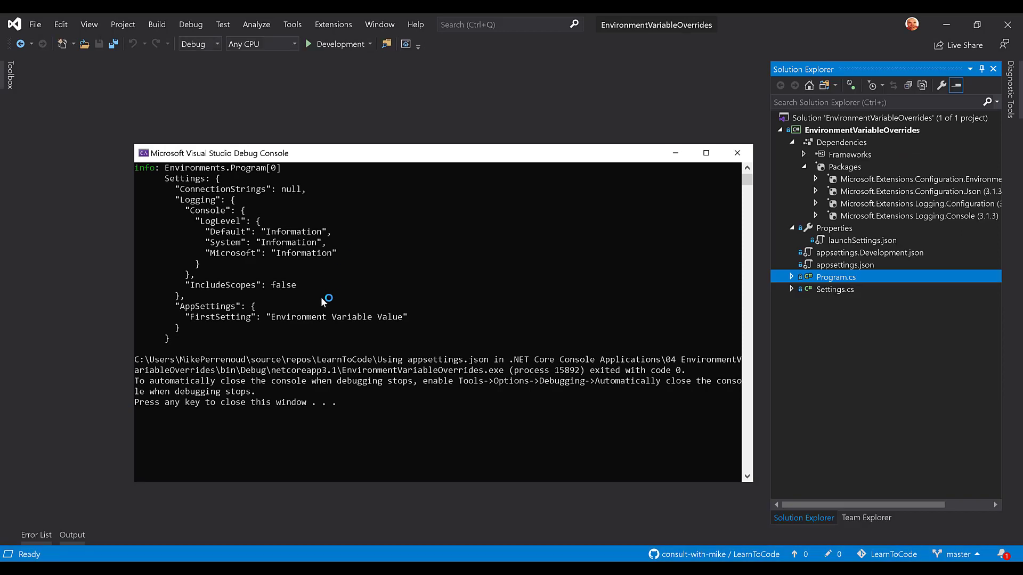
double_click(336, 317)
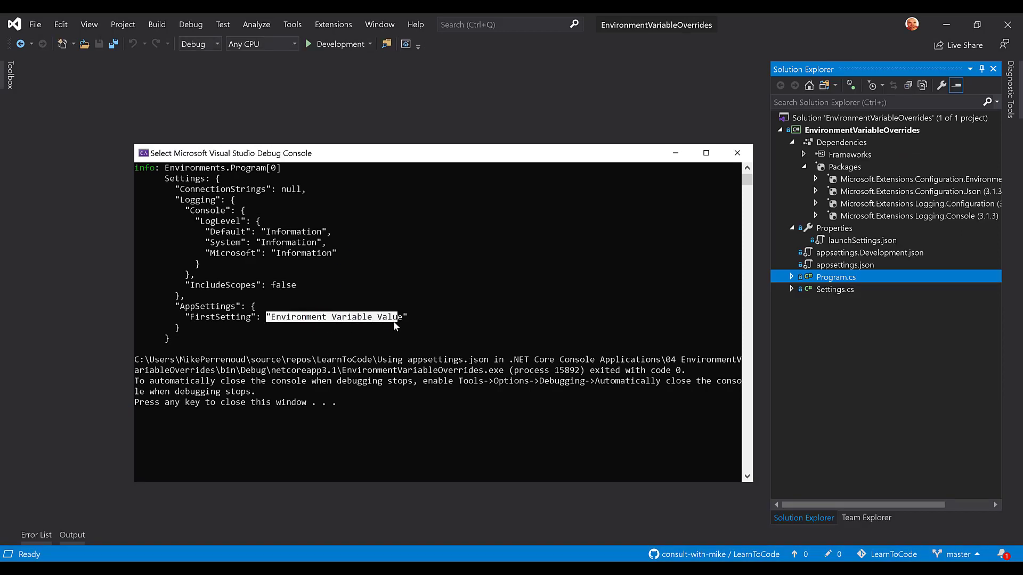
mouse_move(405, 310)
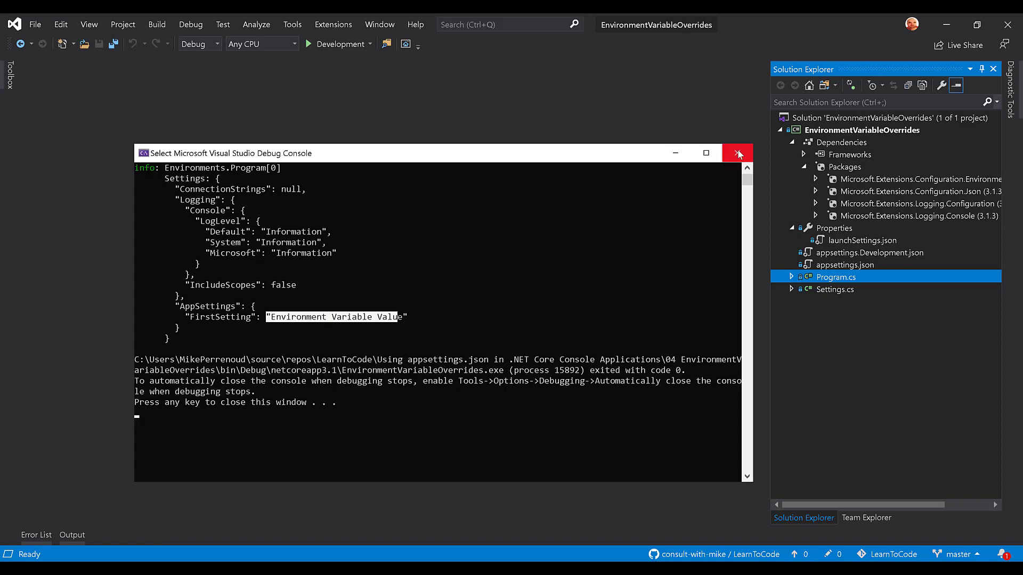
left_click(738, 153)
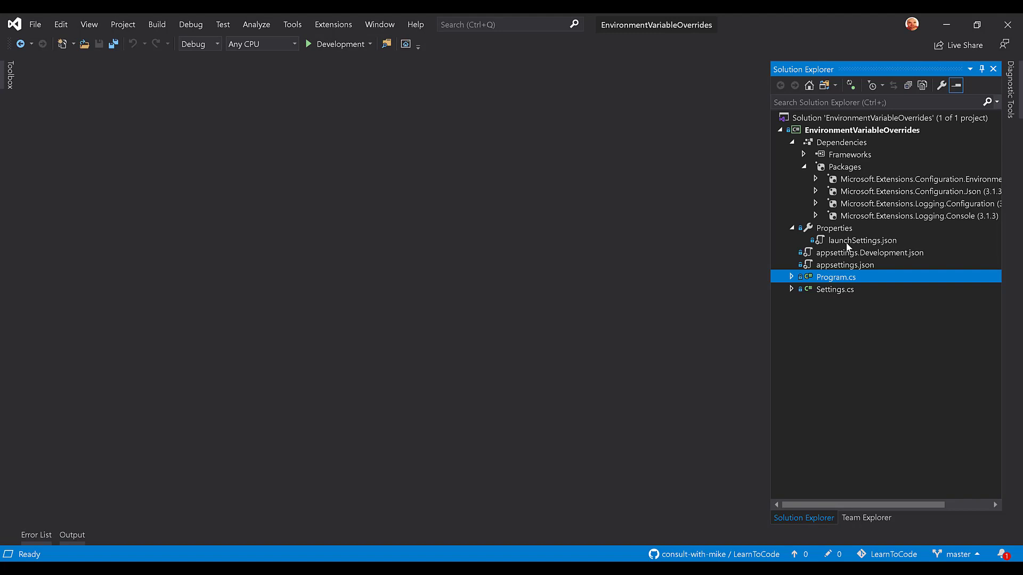
Review the AppSettings__FirstSetting variable in launchSettings.json, then view Program.cs.
double_click(862, 240)
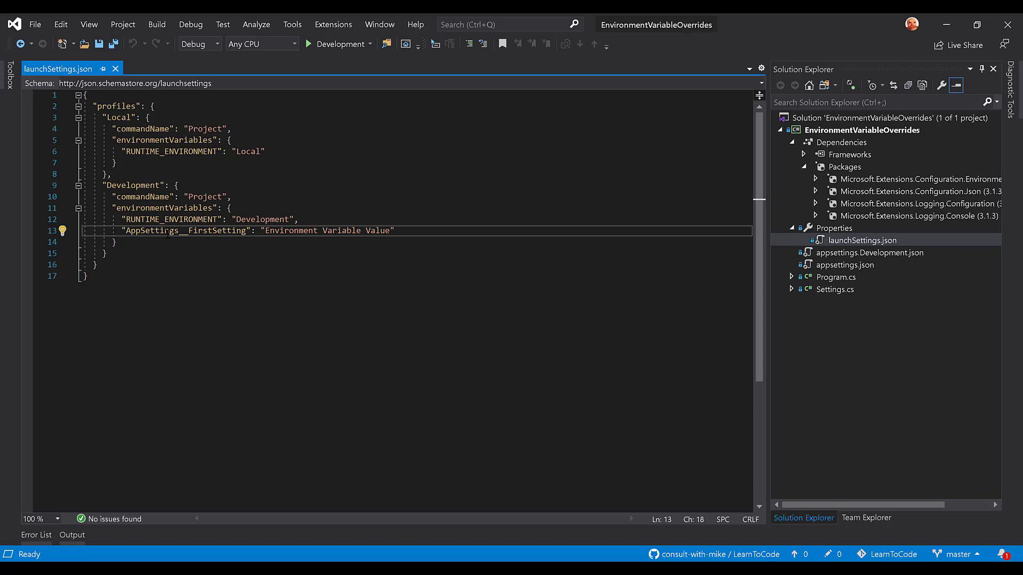
double_click(185, 231)
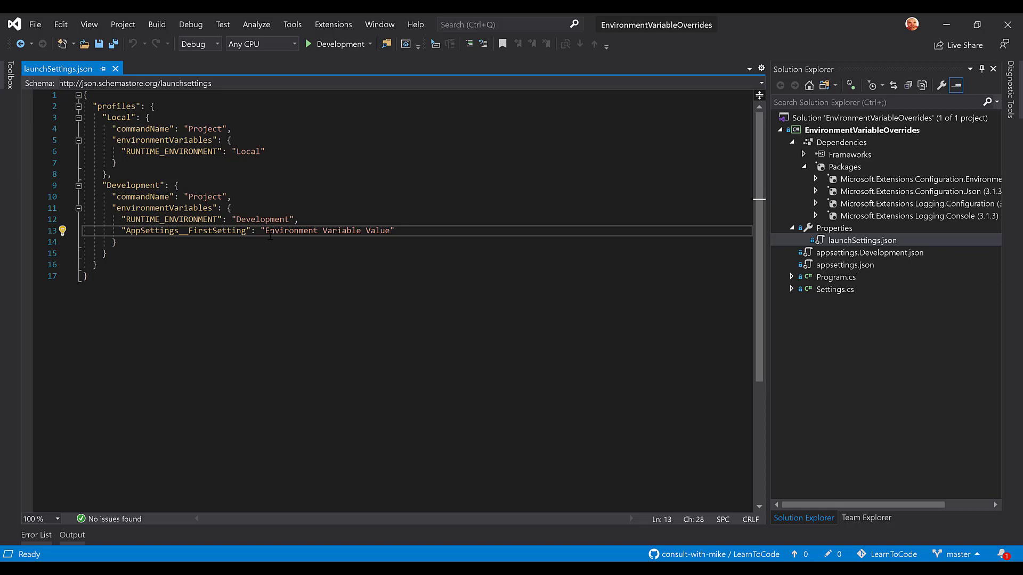
left_click_drag(264, 230, 361, 230)
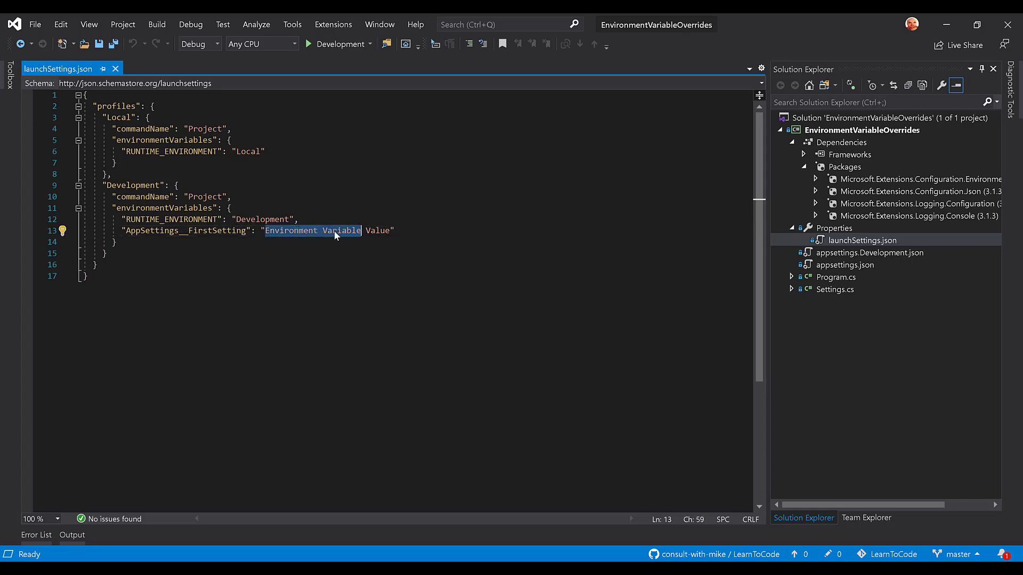
left_click_drag(334, 230, 374, 230)
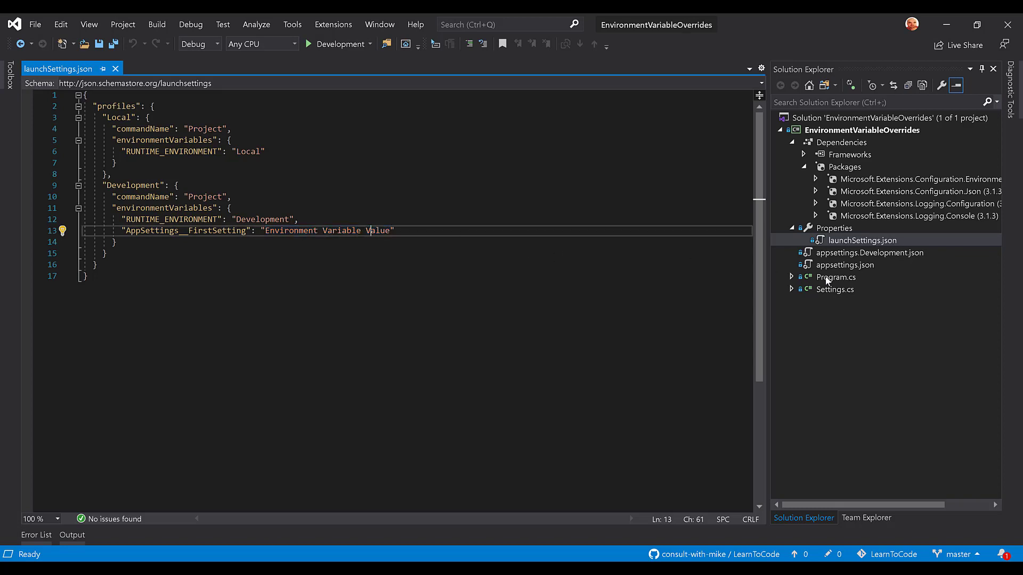
double_click(845, 264)
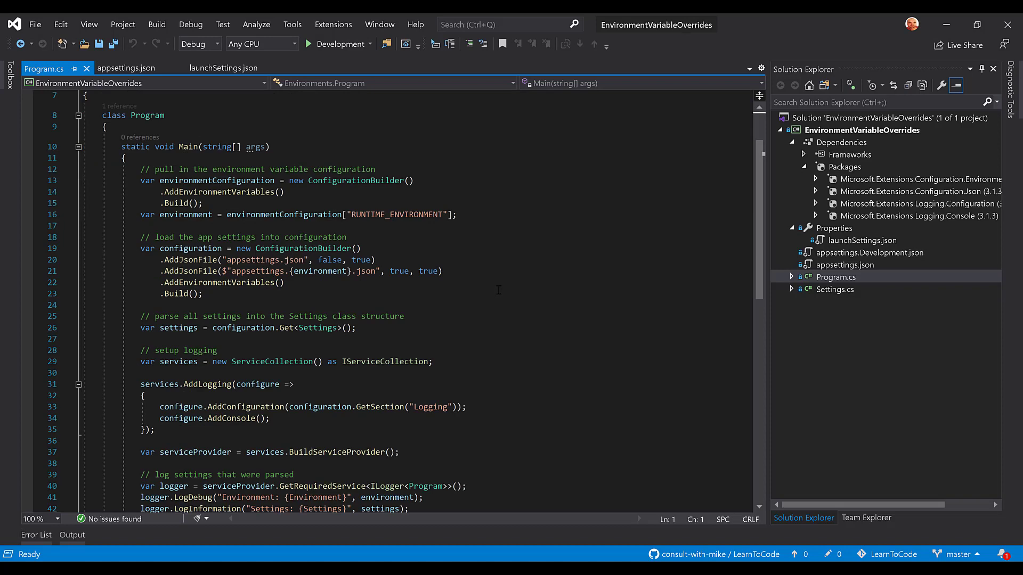
left_click(231, 282)
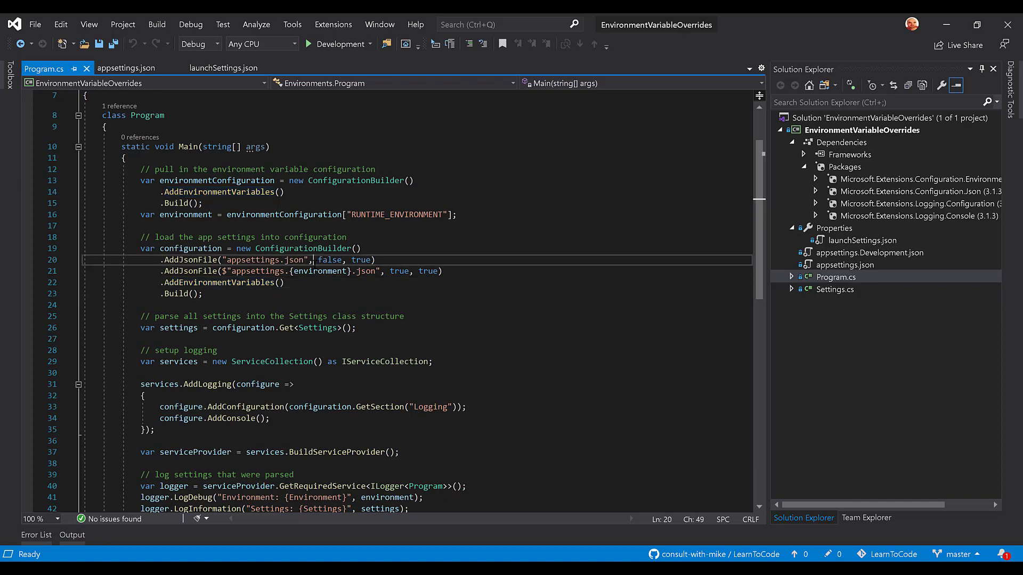
left_click(315, 271)
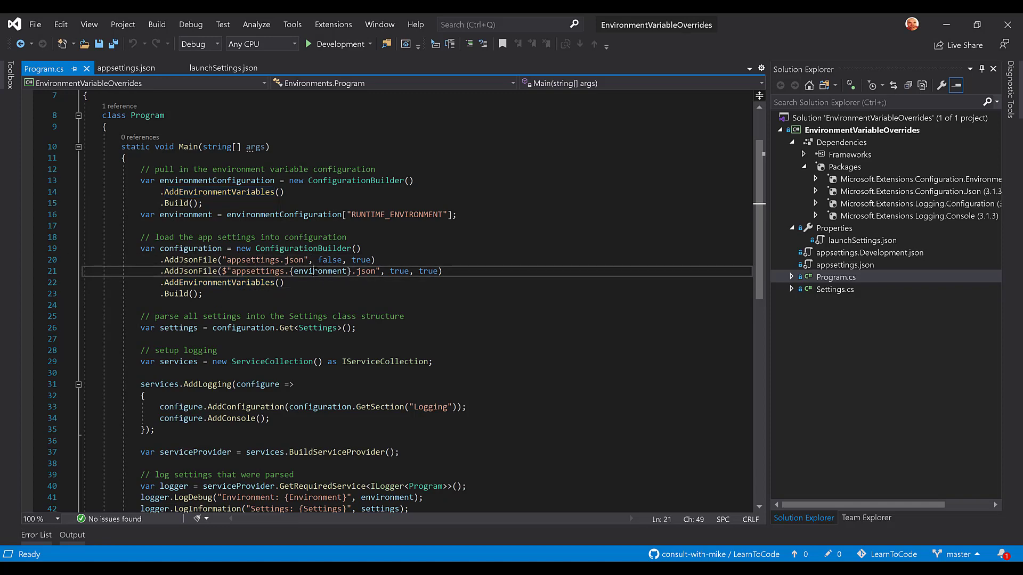
double_click(320, 270)
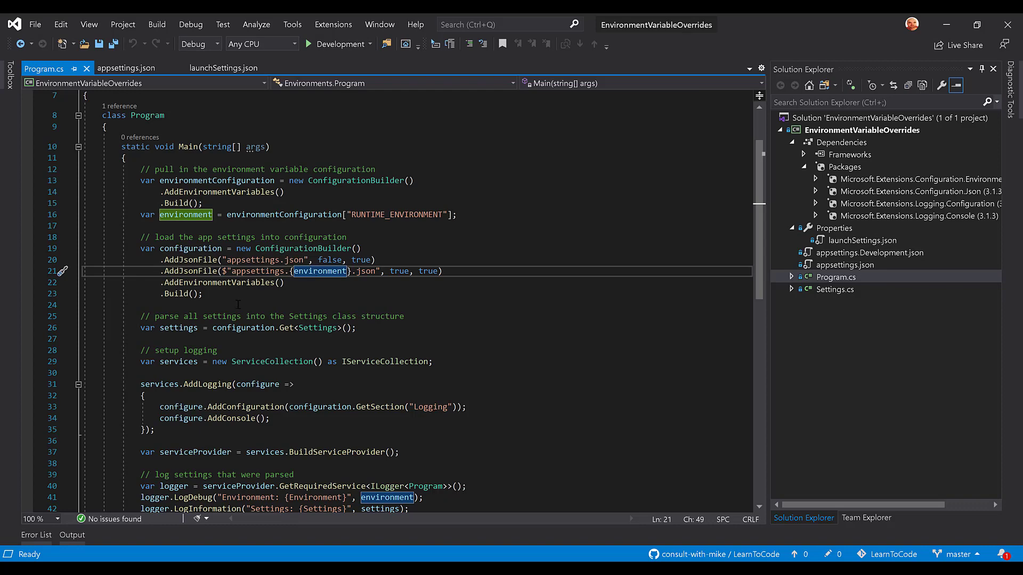
scroll("down", 3)
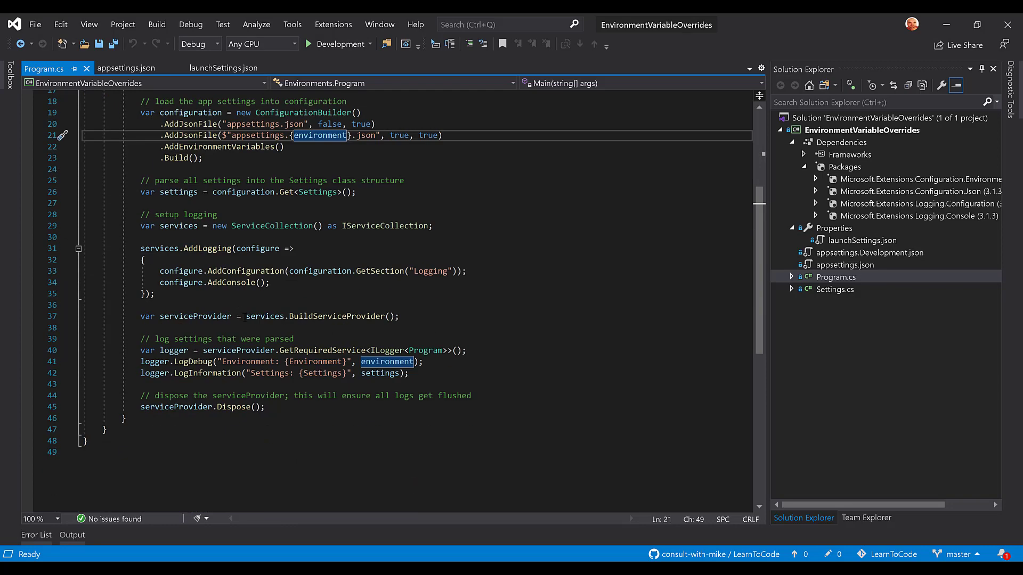